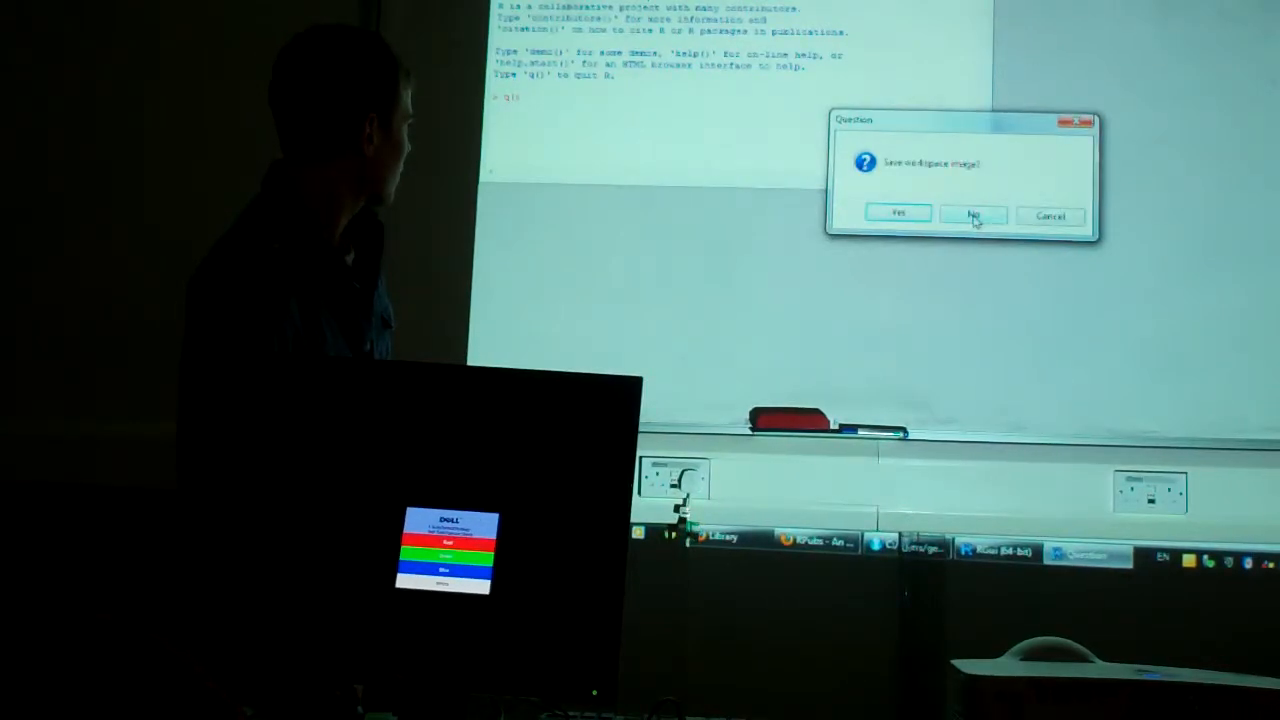
# Decline the 'Save workspace image?' prompt so R GUI closes without saving.
pyautogui.click(972, 214)
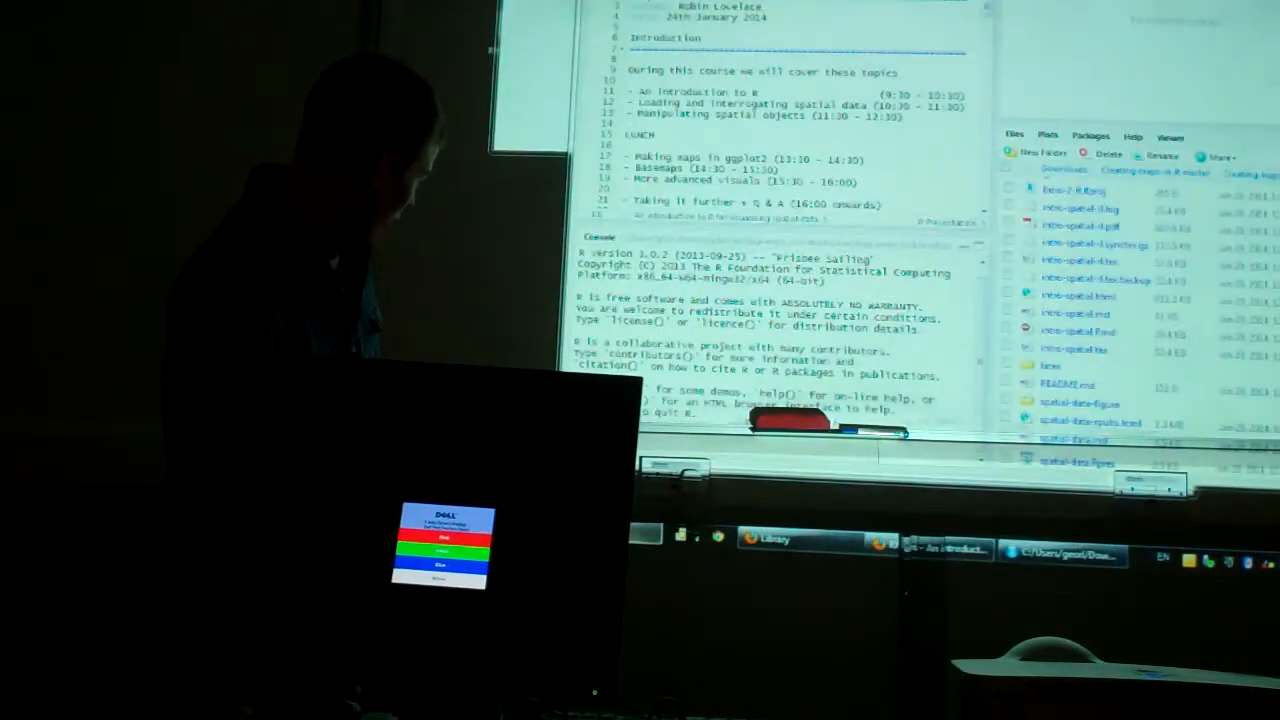